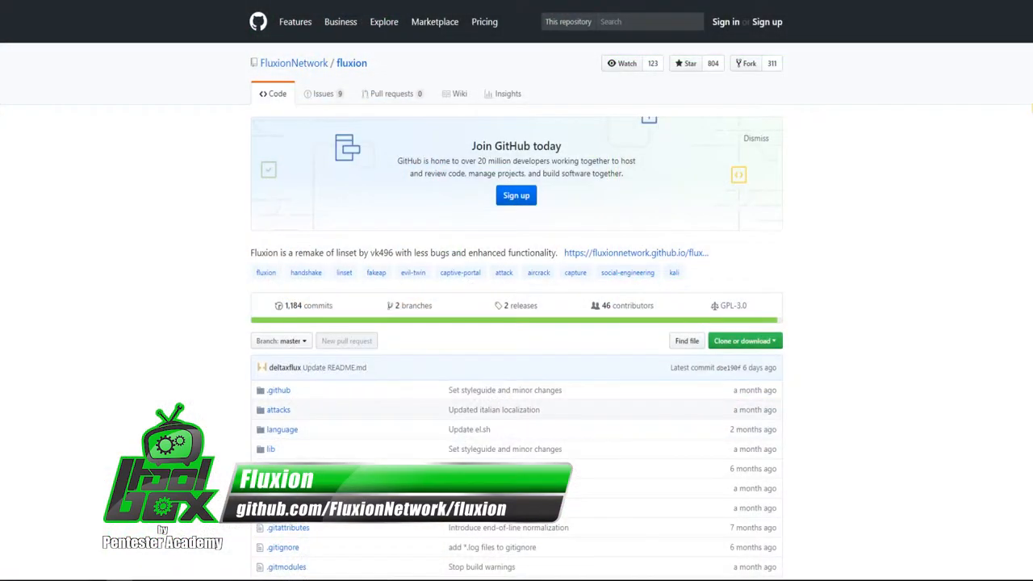
- Scroll through the FluxionNetwork/fluxion GitHub repository page
scroll("down", 3)
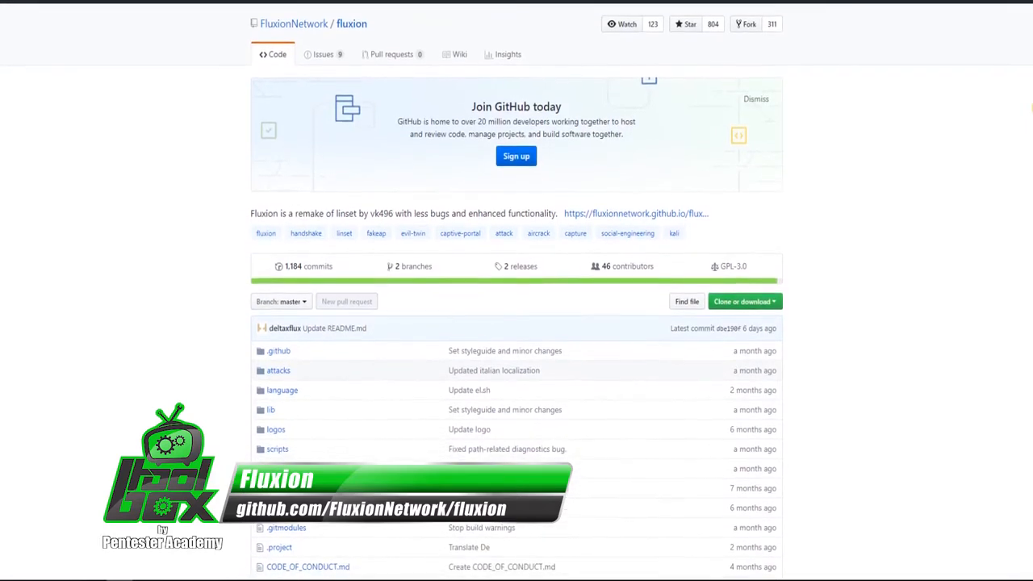
scroll("down", 3)
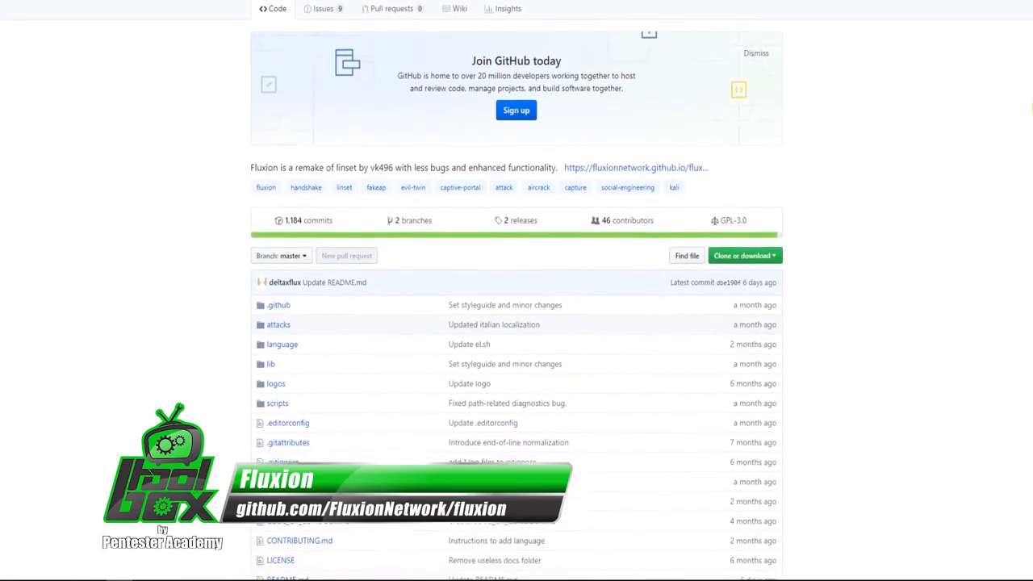
scroll("down", 3)
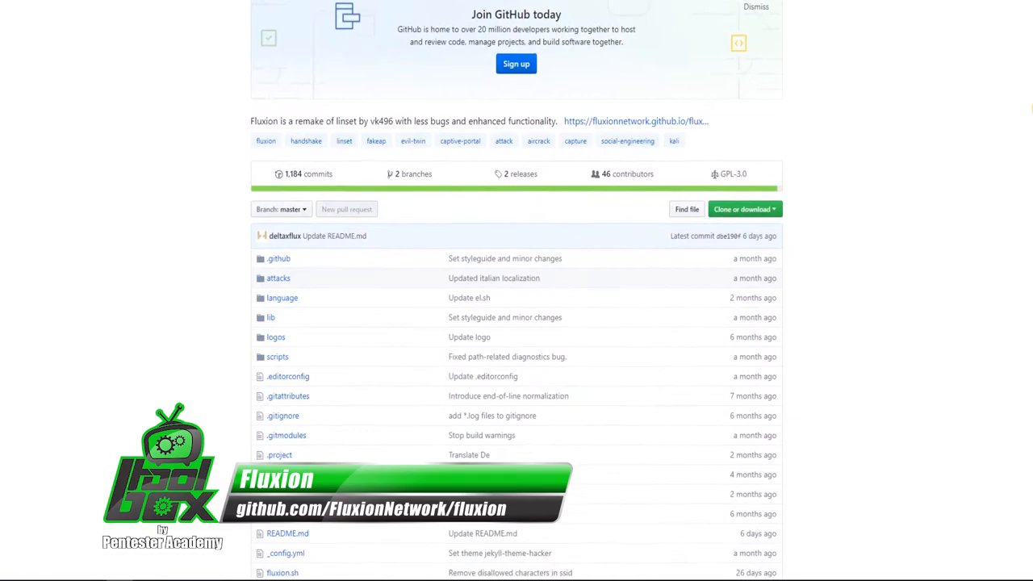
scroll("down", 3)
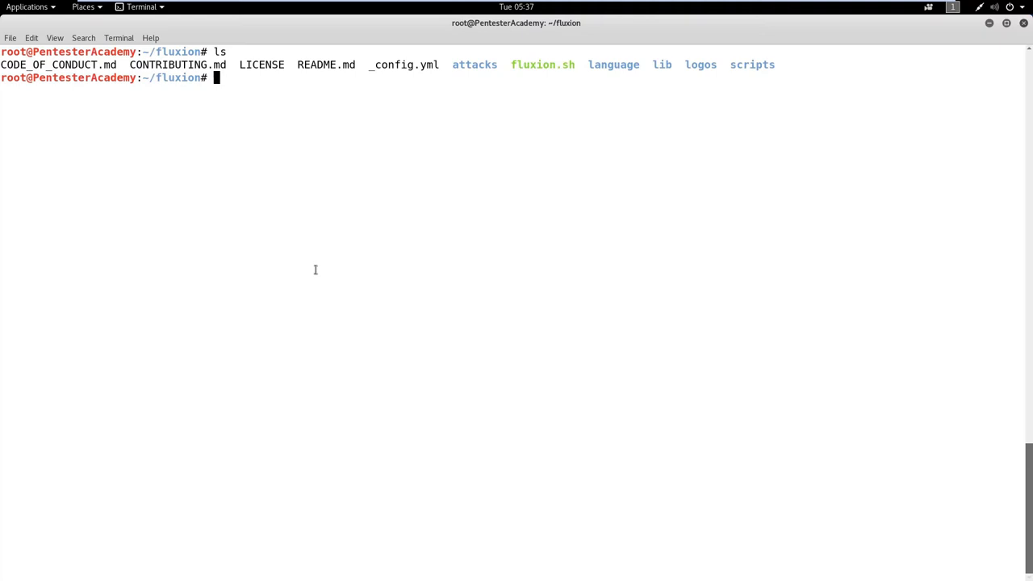
- Launch Fluxion by running ./fluxion.sh in the terminal
type("./")
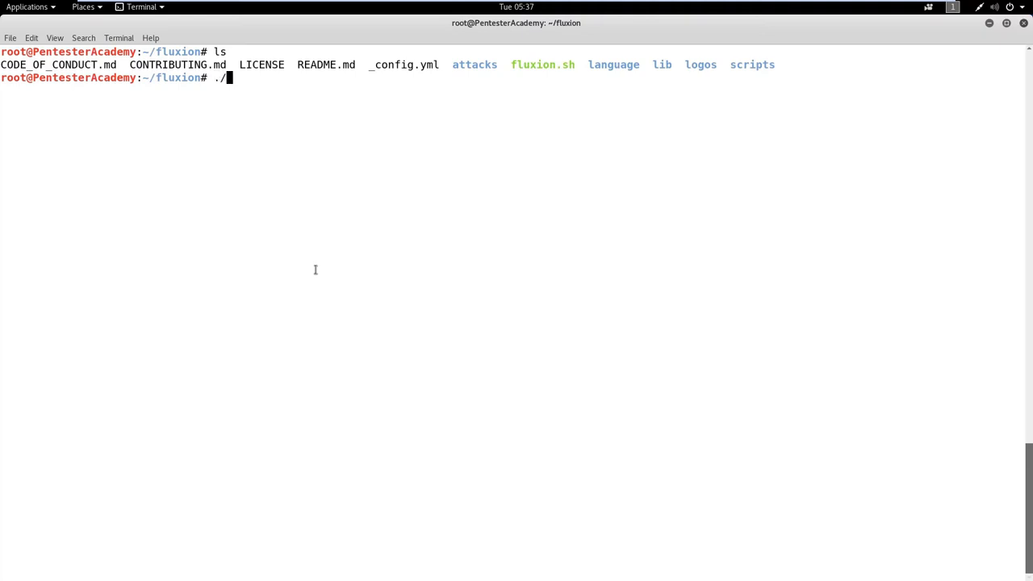
type("fluxion.sh")
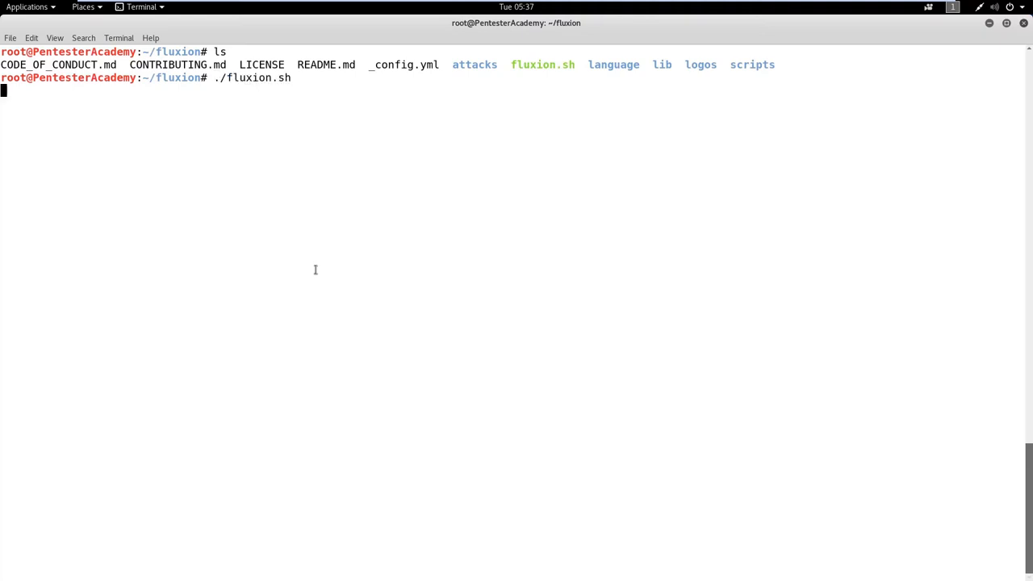
key("Return")
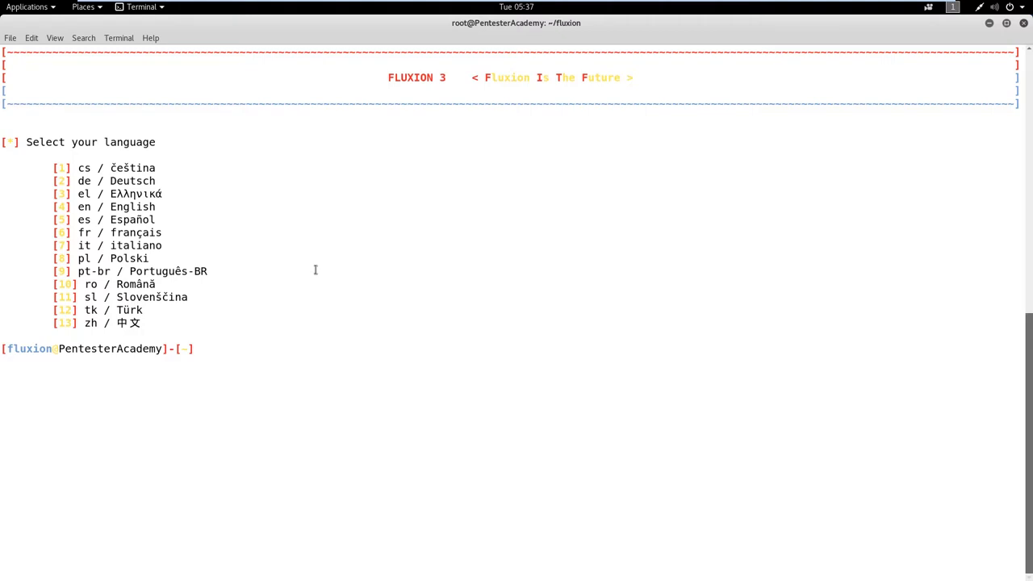
- Choose English (4) and the wlan0 interface (1) to start scanning
type("4")
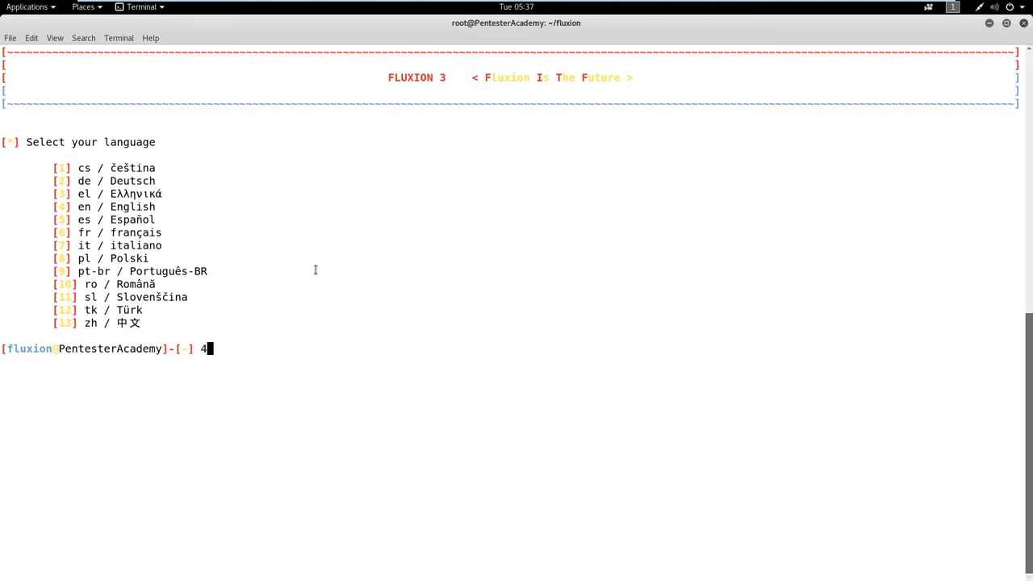
key("Return")
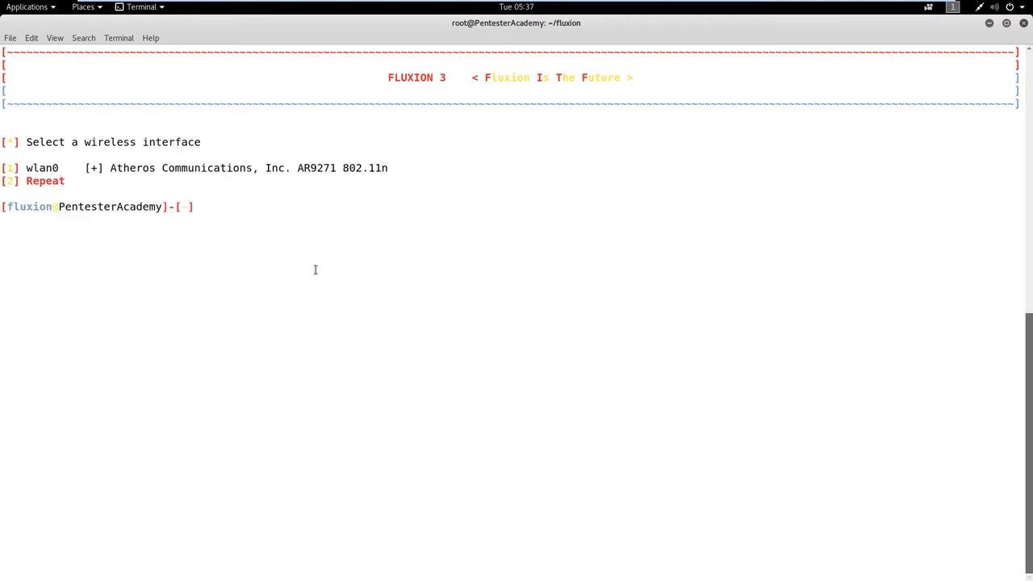
type("1")
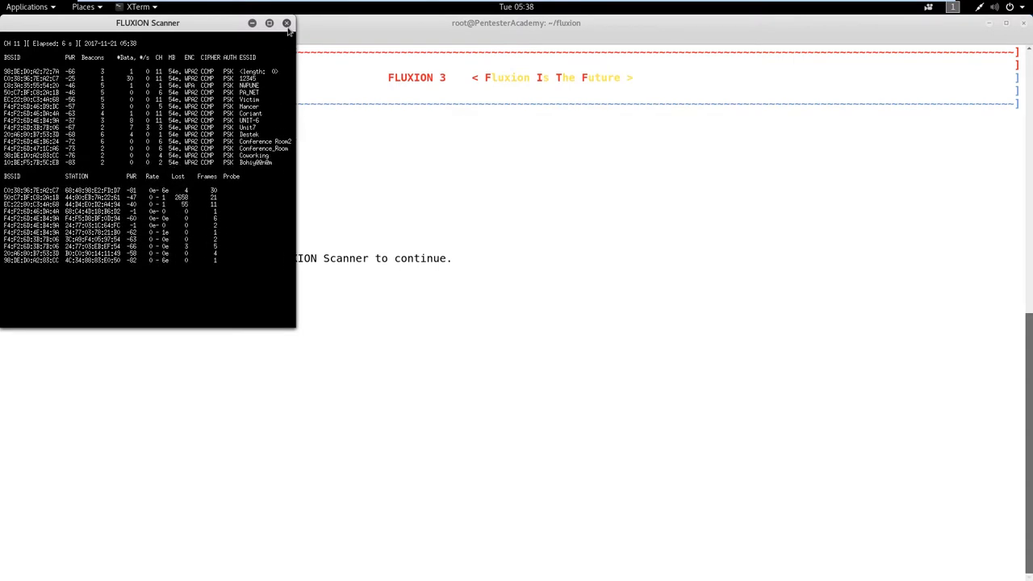
- Close the scanner and start Handshake Snooper with aireplay-ng deauth and pyrit verification
left_click(289, 22)
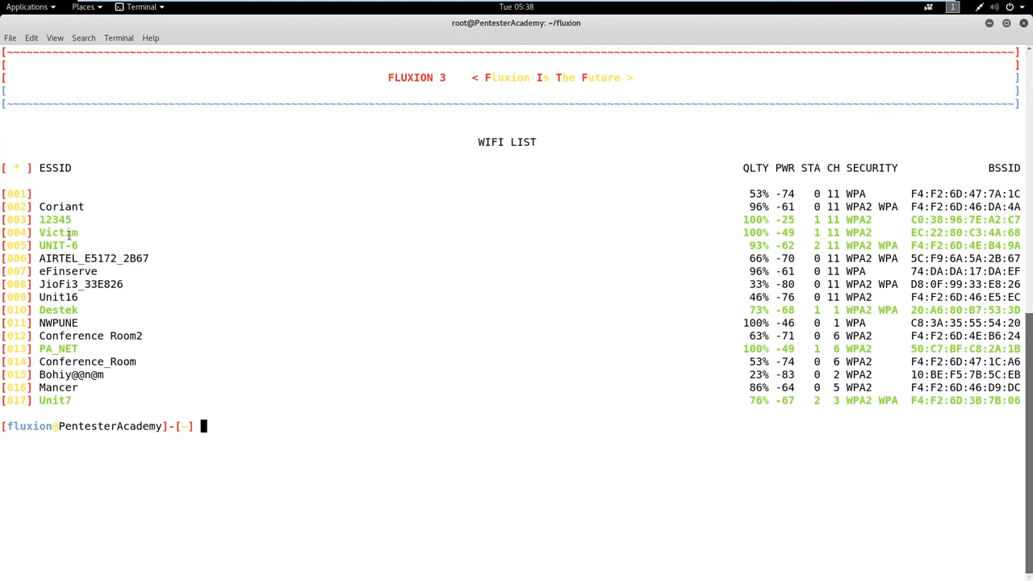
mouse_move(322, 242)
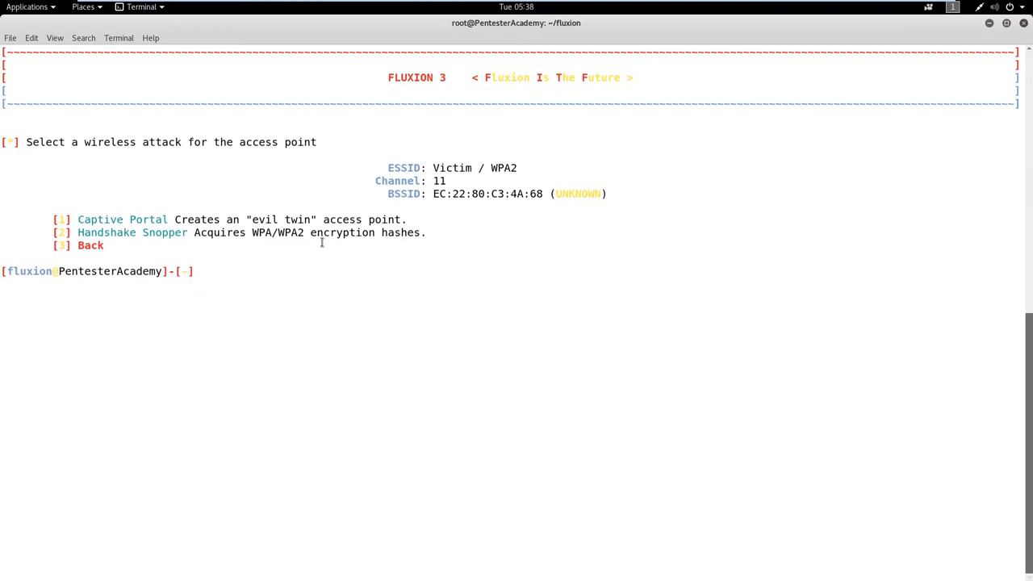
type("2")
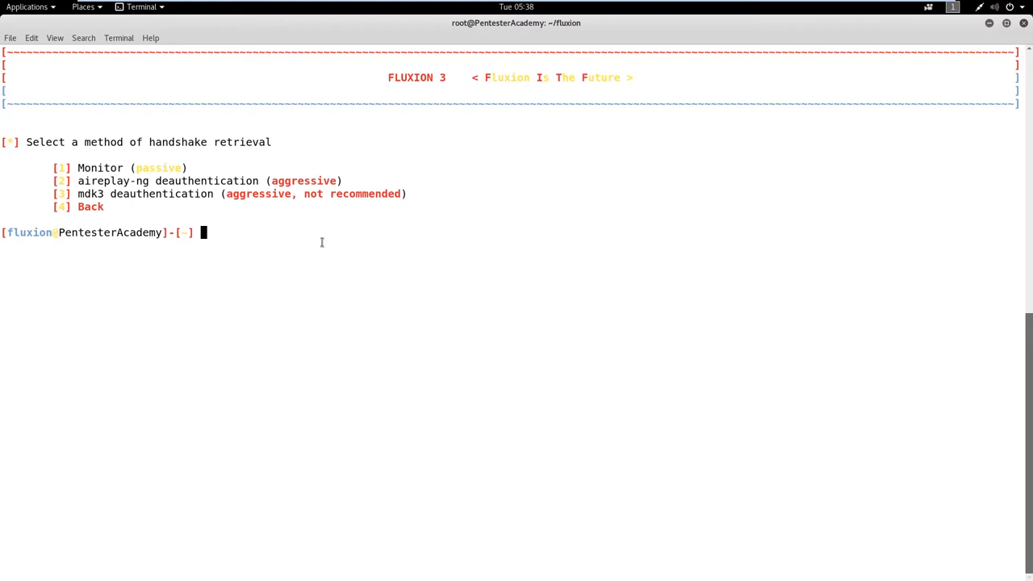
type("2")
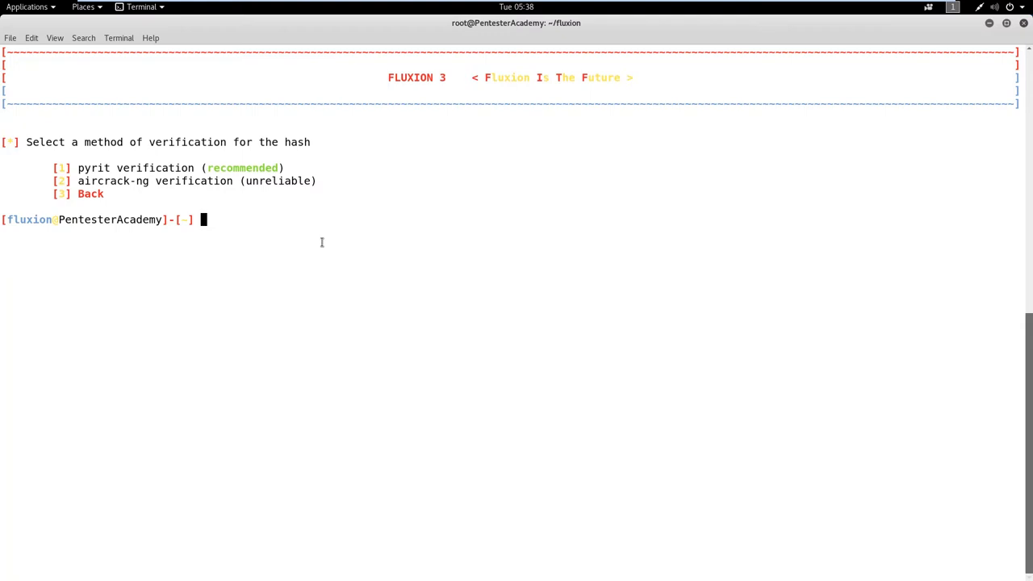
type("1")
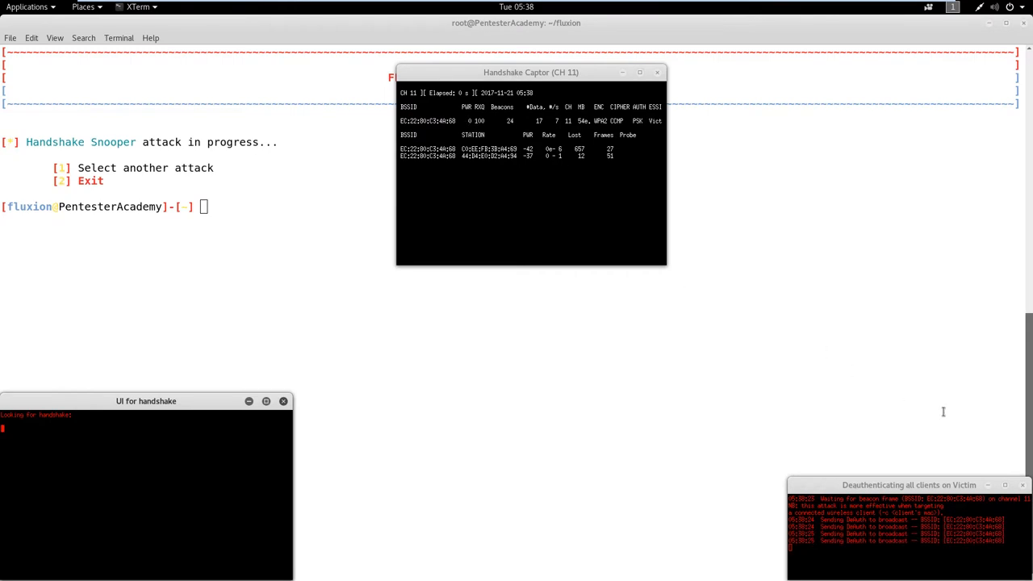
- Drag a window aside while the handshake capture windows close
left_click_drag(908, 485, 287, 157)
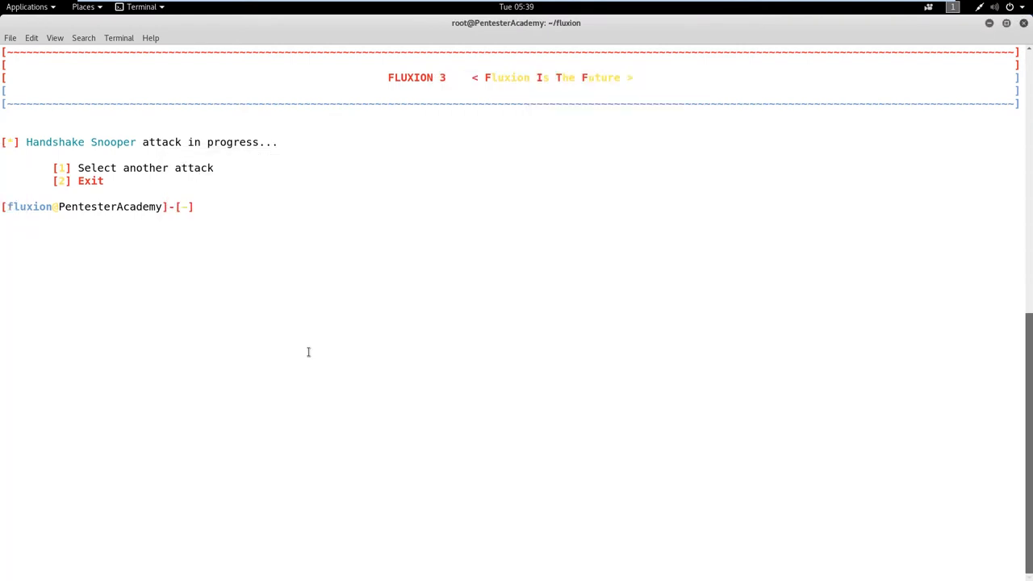
- Set up Captive Portal on wlan0, accepting the found hash with pyrit verification
type("1")
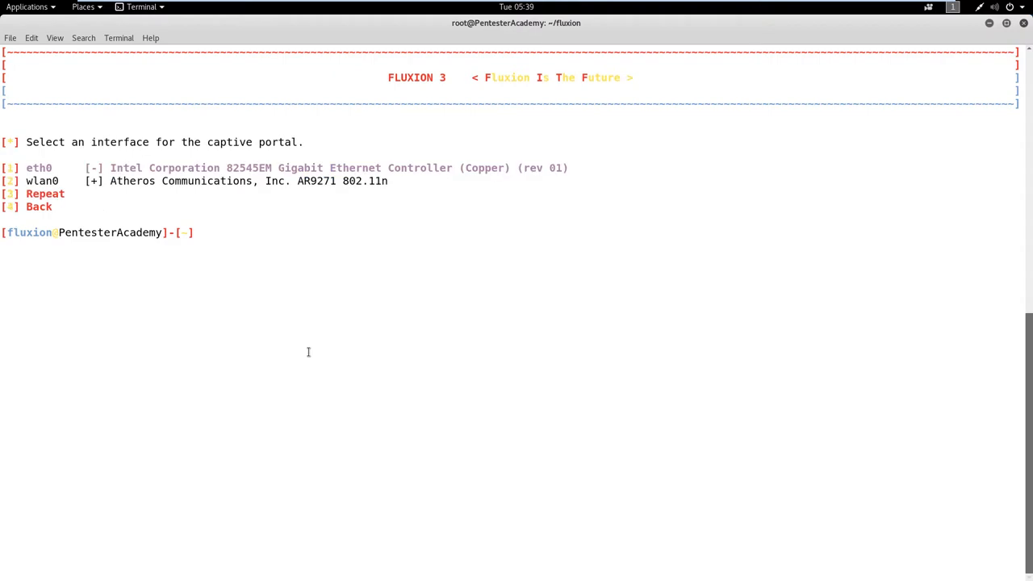
type("2")
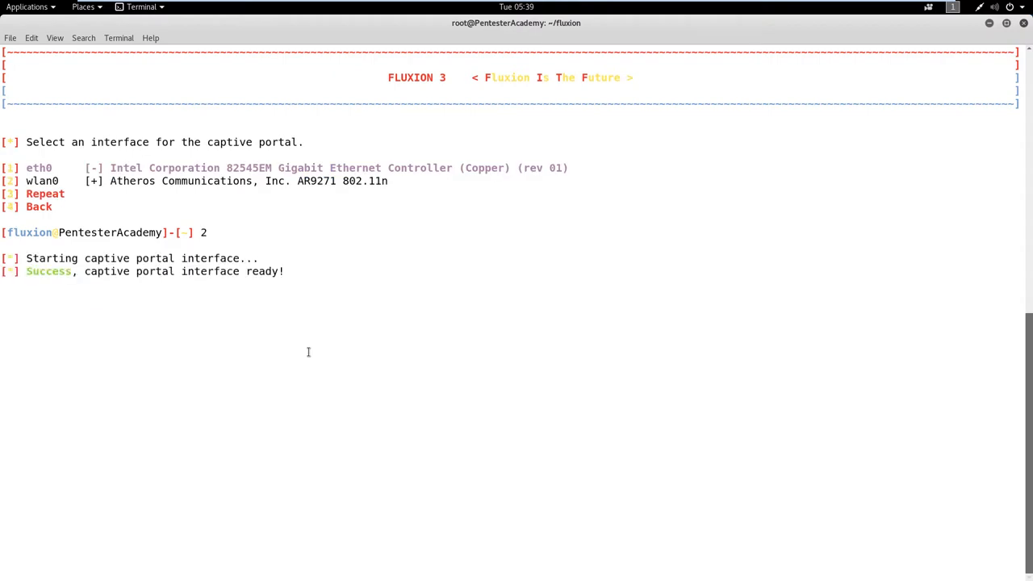
key("Return")
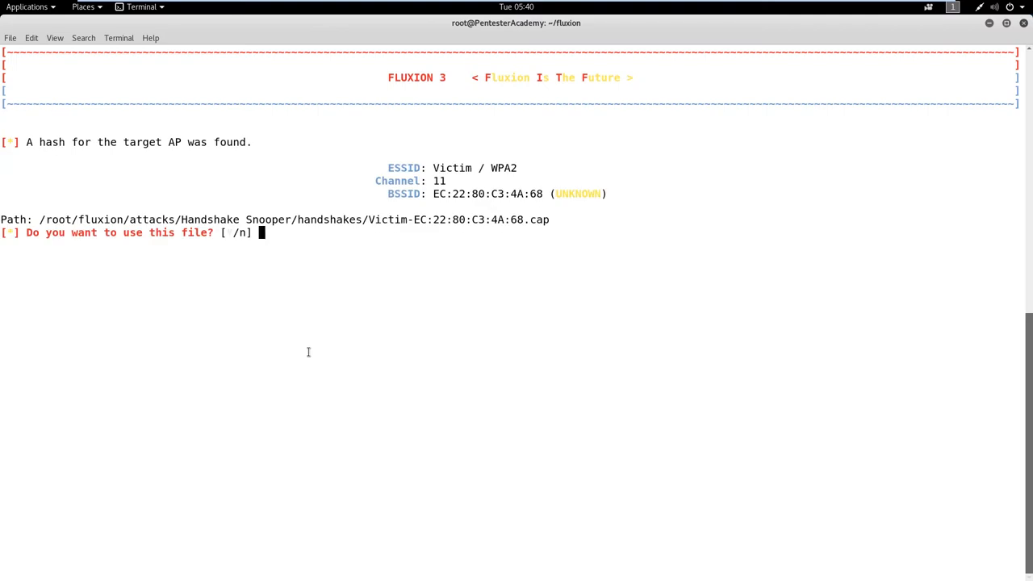
type("1")
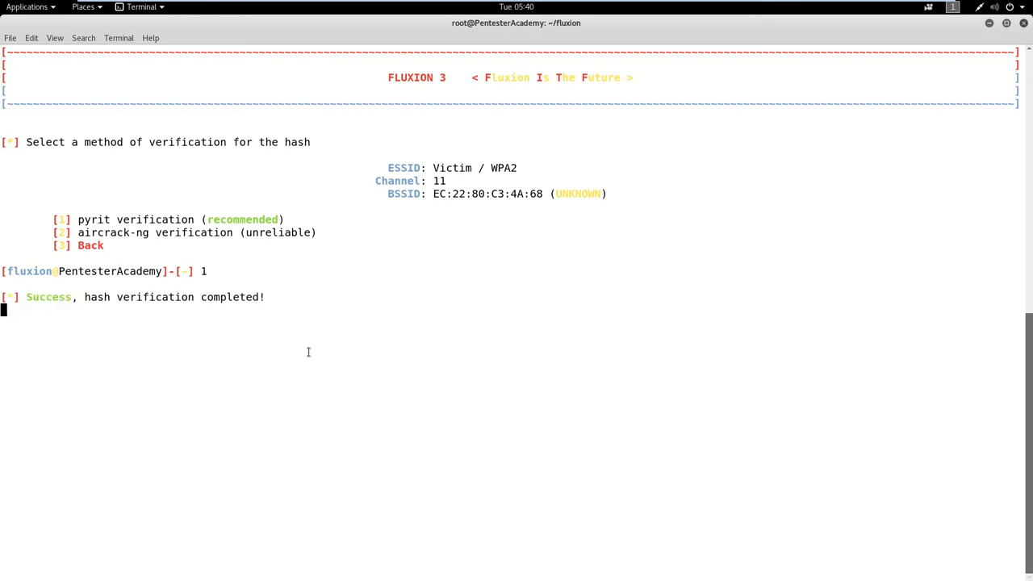
type("1")
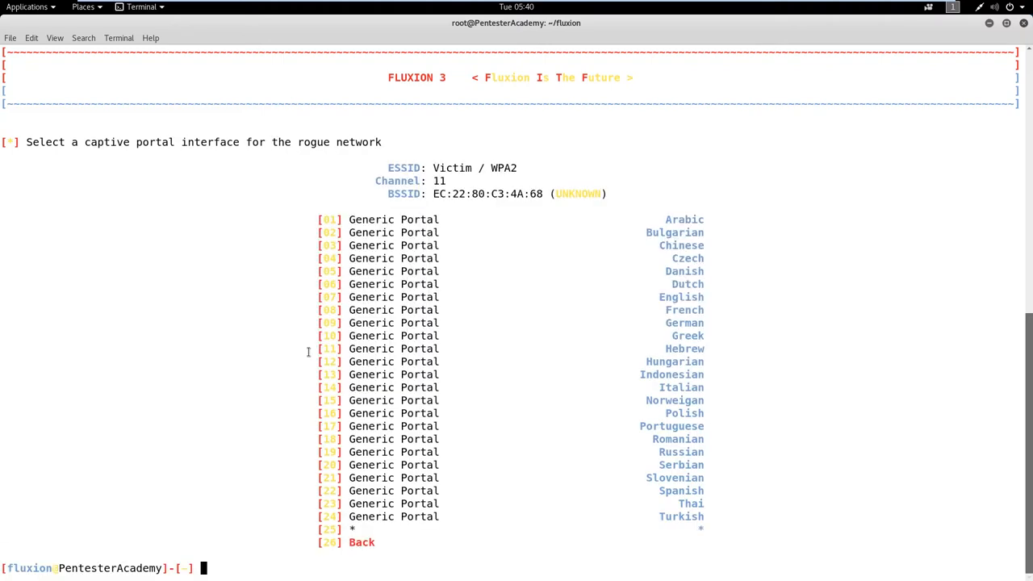
- Pick the English Generic Portal (7) and move the access point log into view
type("7")
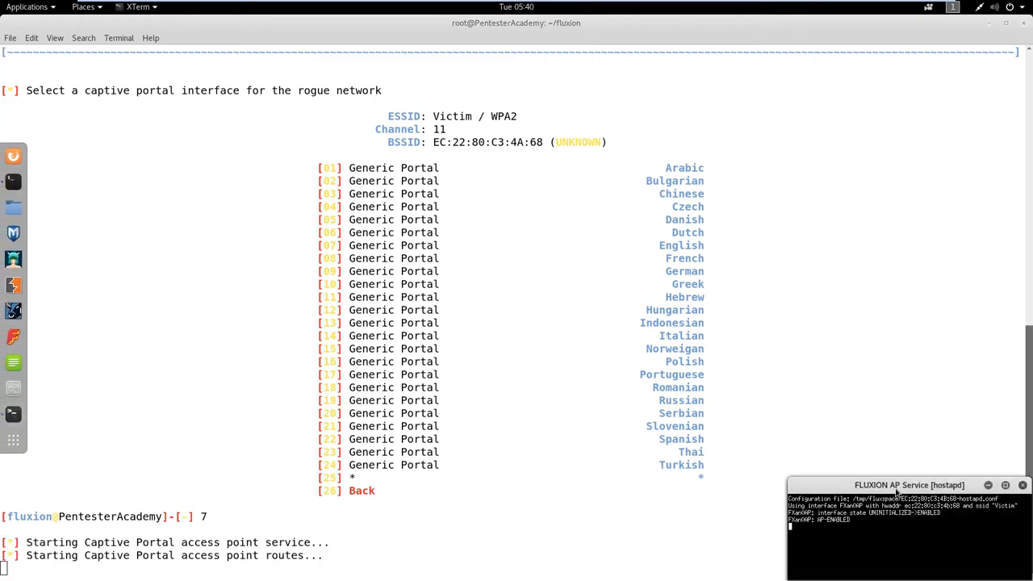
left_click_drag(909, 485, 265, 144)
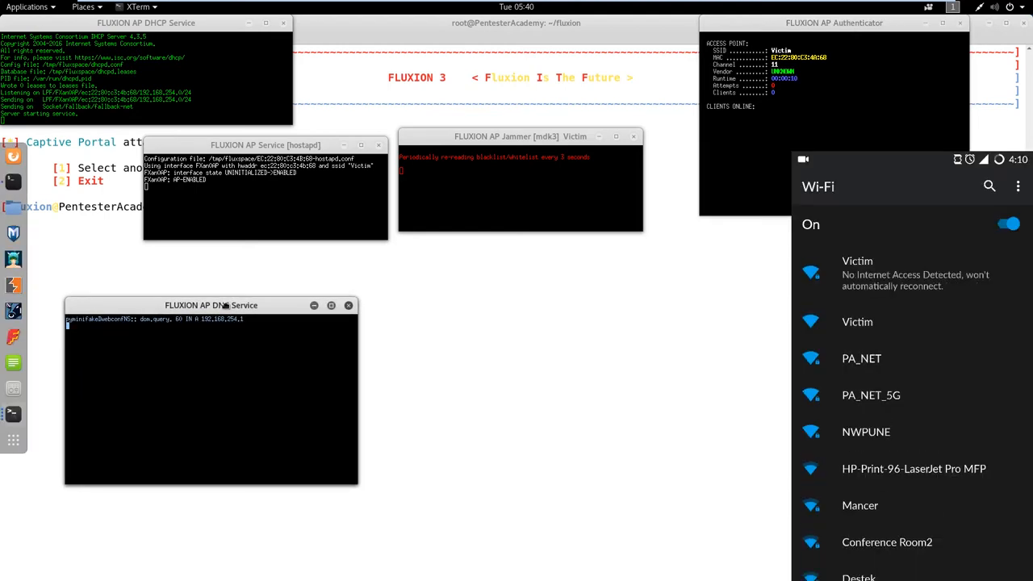
- Join the phone to the fake Victim network and submit a WPA key
left_click(857, 261)
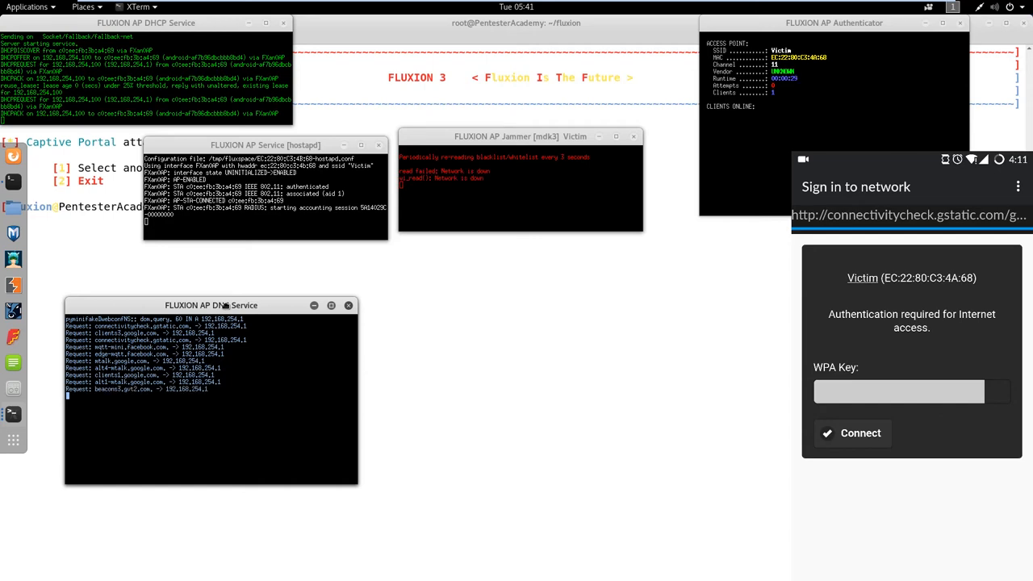
left_click(899, 391)
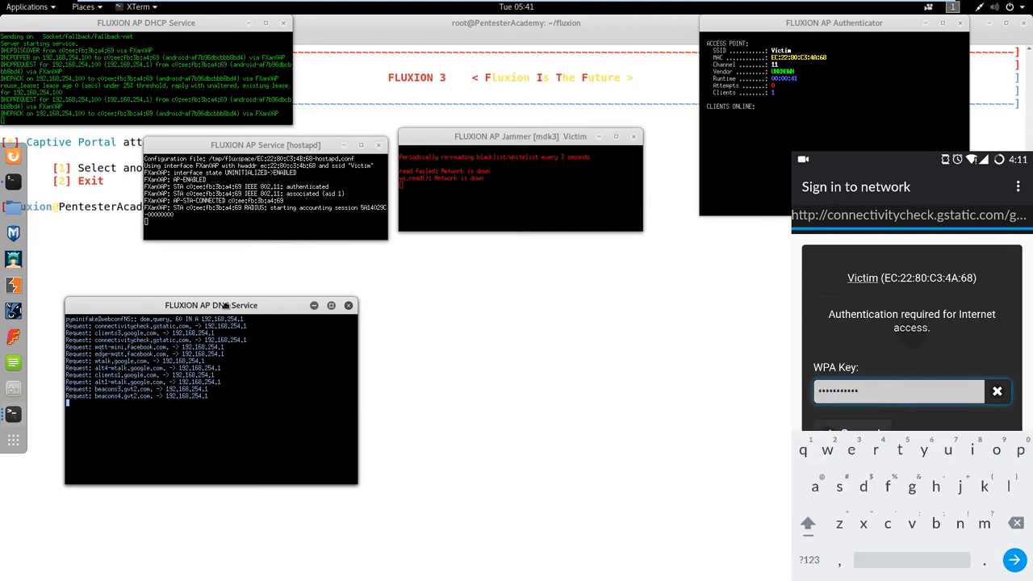
left_click(1015, 559)
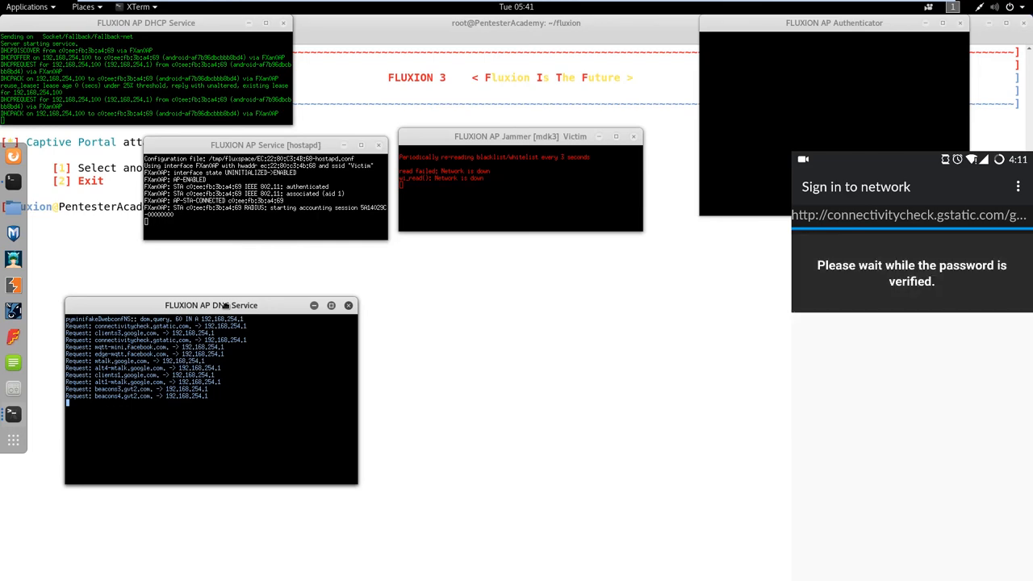